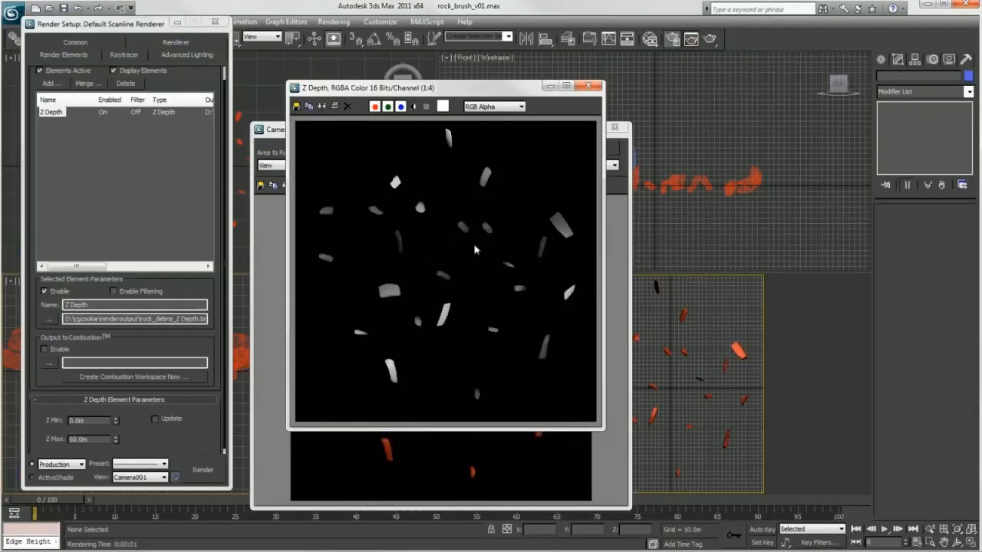
mouse_move(422, 255)
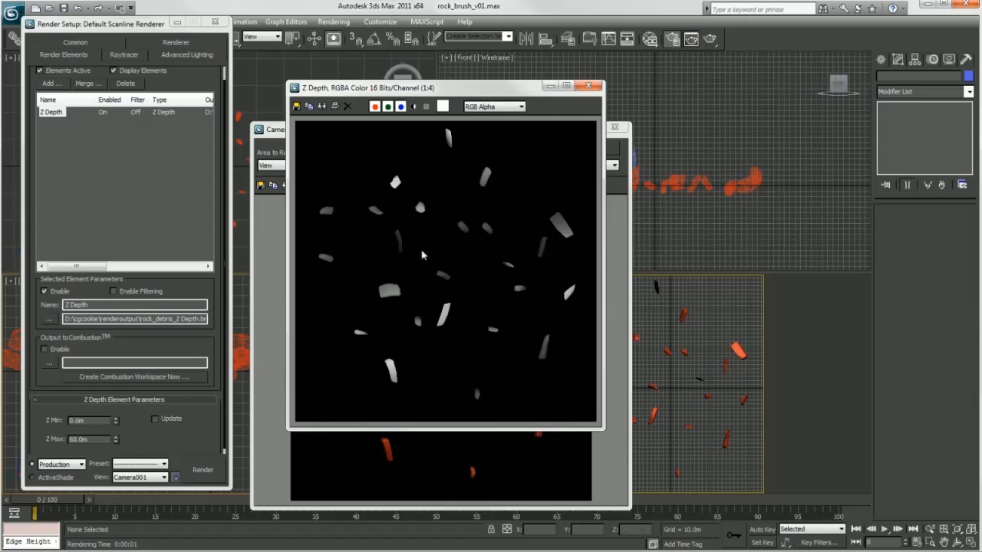
mouse_move(450, 272)
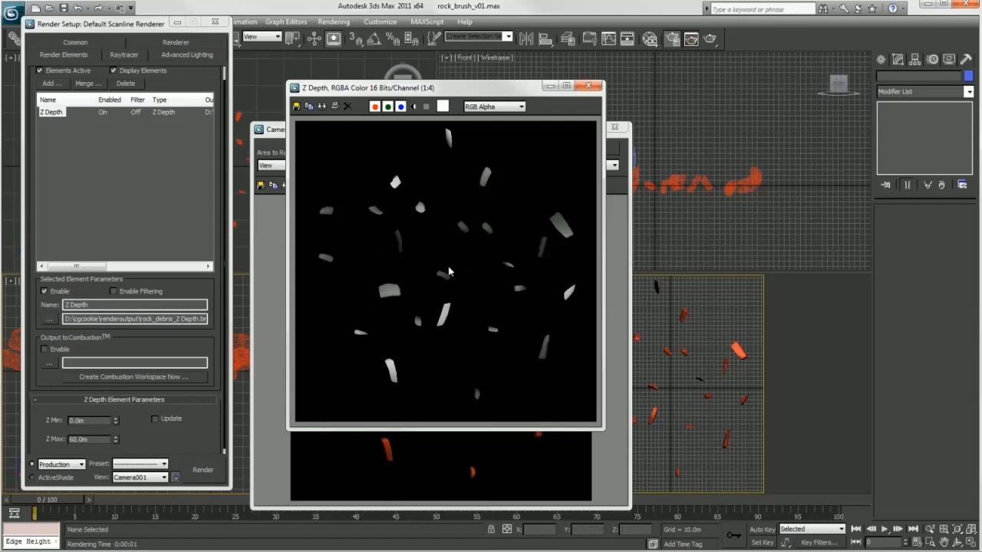
mouse_move(394, 288)
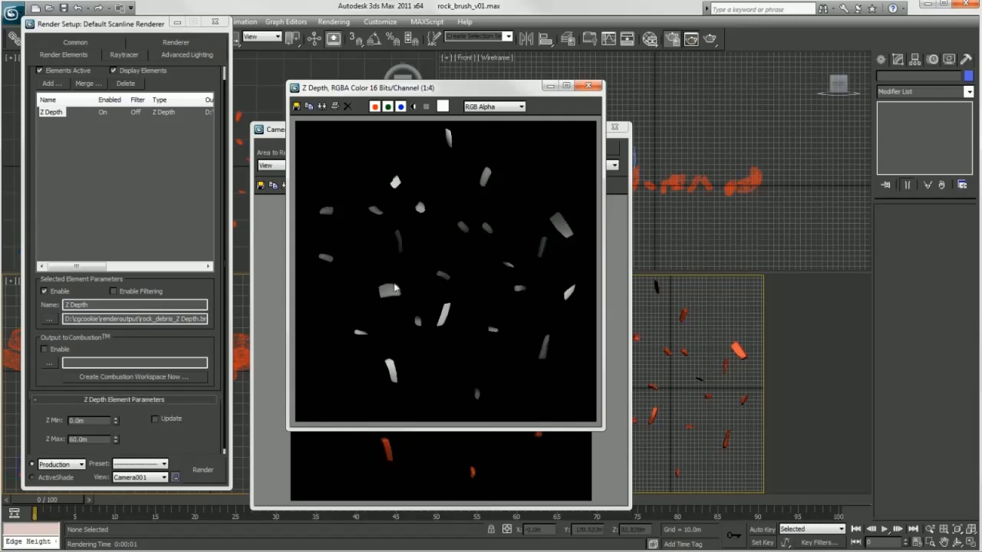